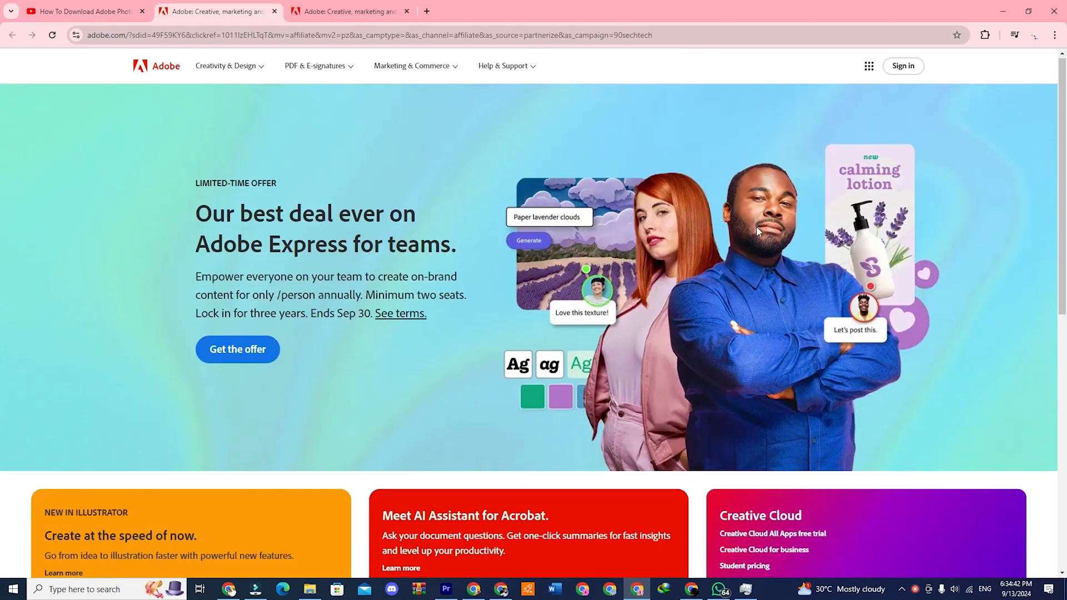
Step: Browse the Adobe homepage and go to the Sign in page
scroll(down, 3)
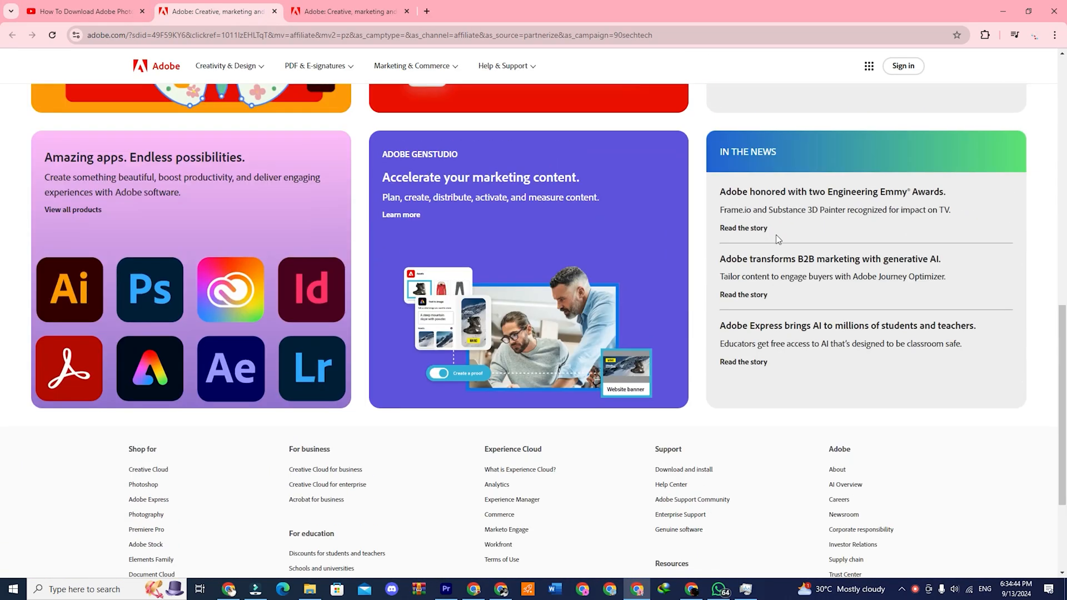
scroll(up, 3)
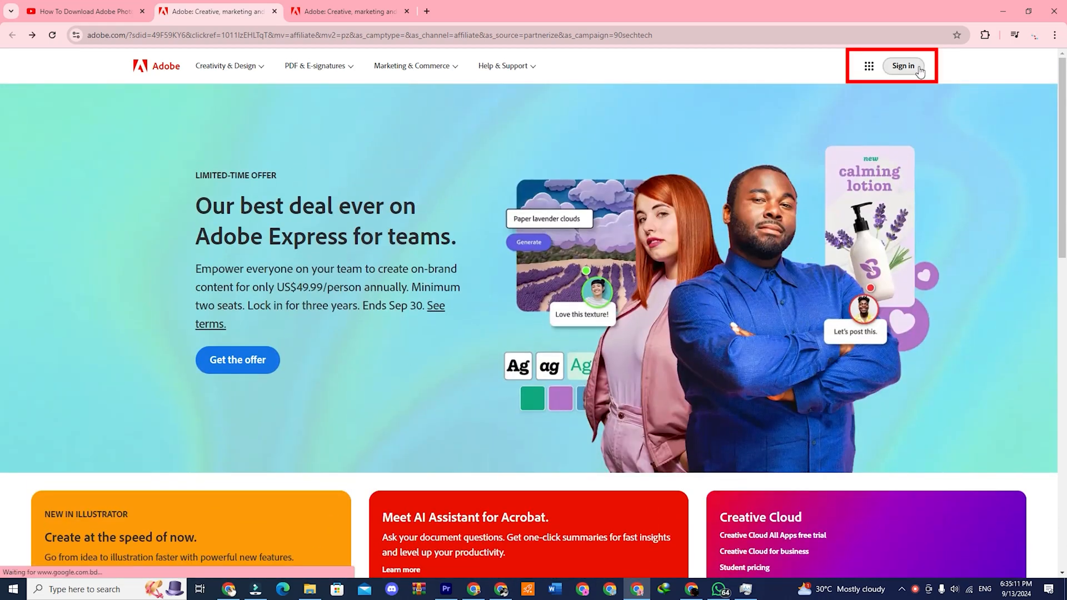
click(902, 66)
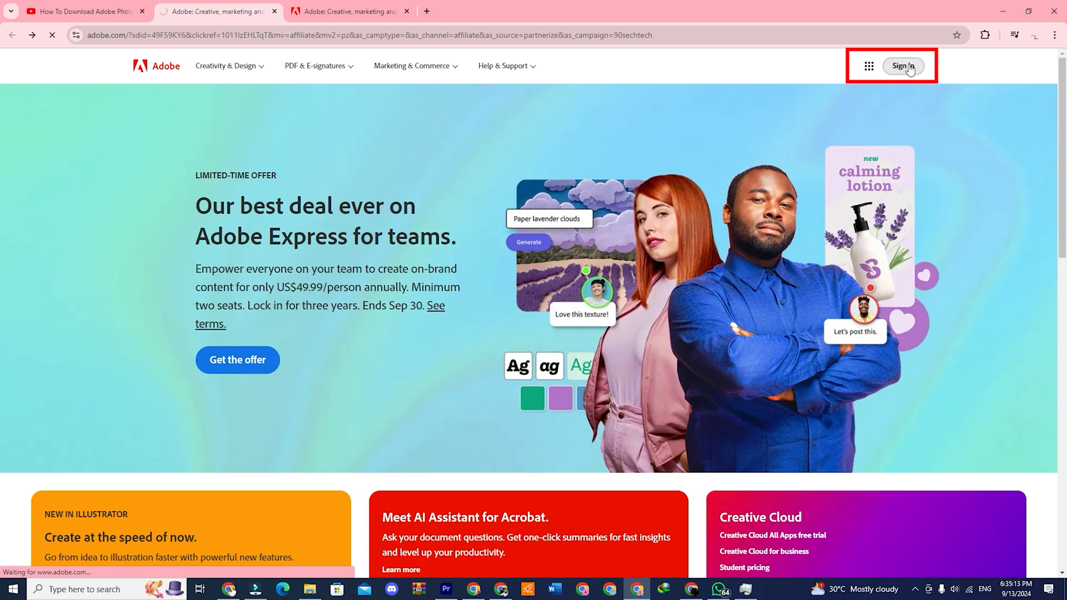
click(903, 66)
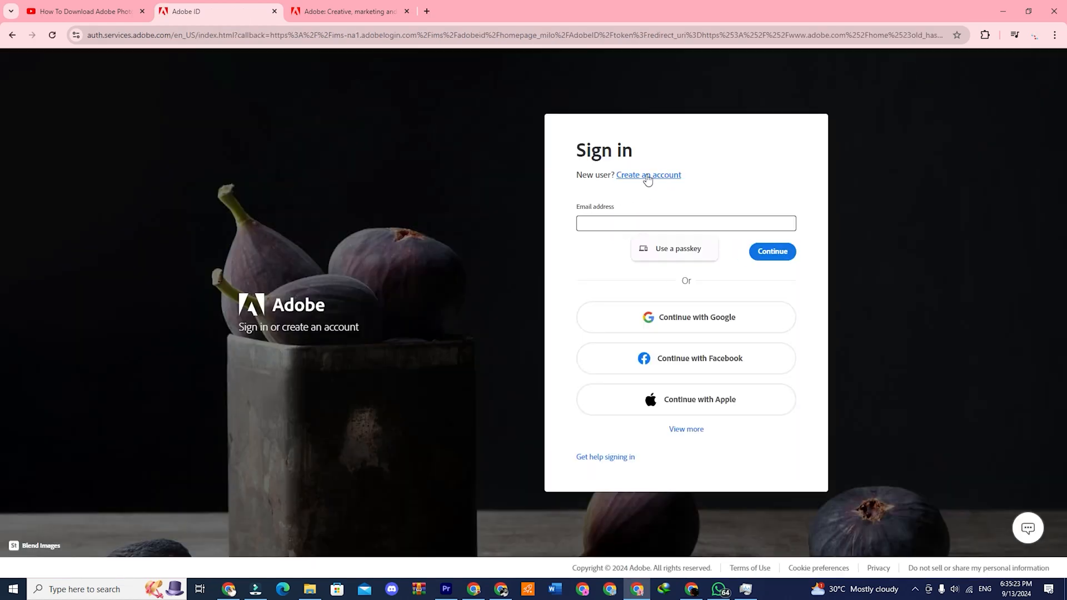
Step: Sign up with email, password, name, January 1990 birth date and United States region
click(648, 175)
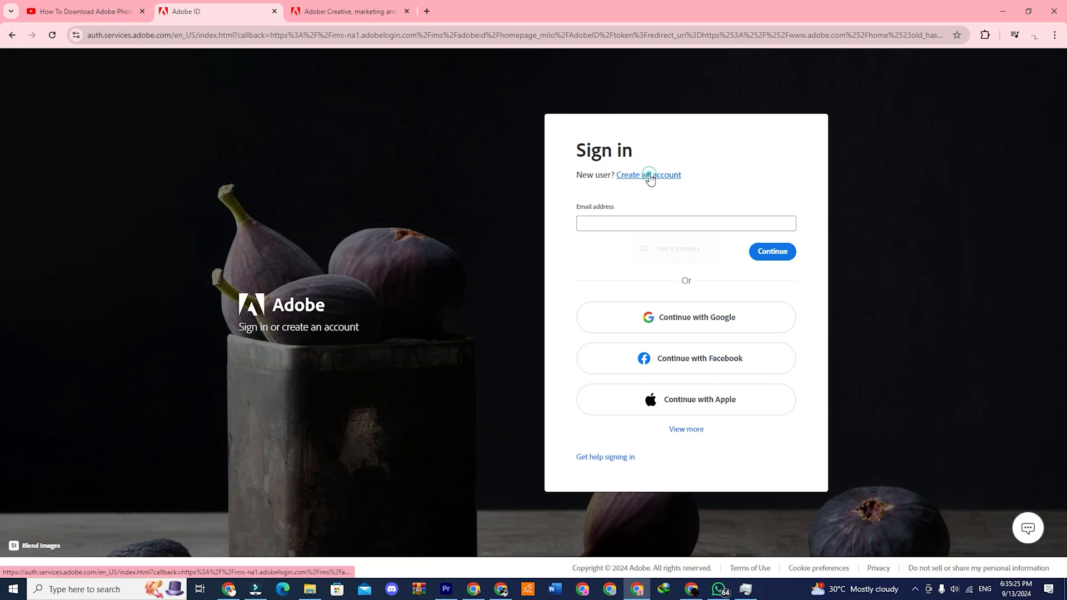
click(646, 175)
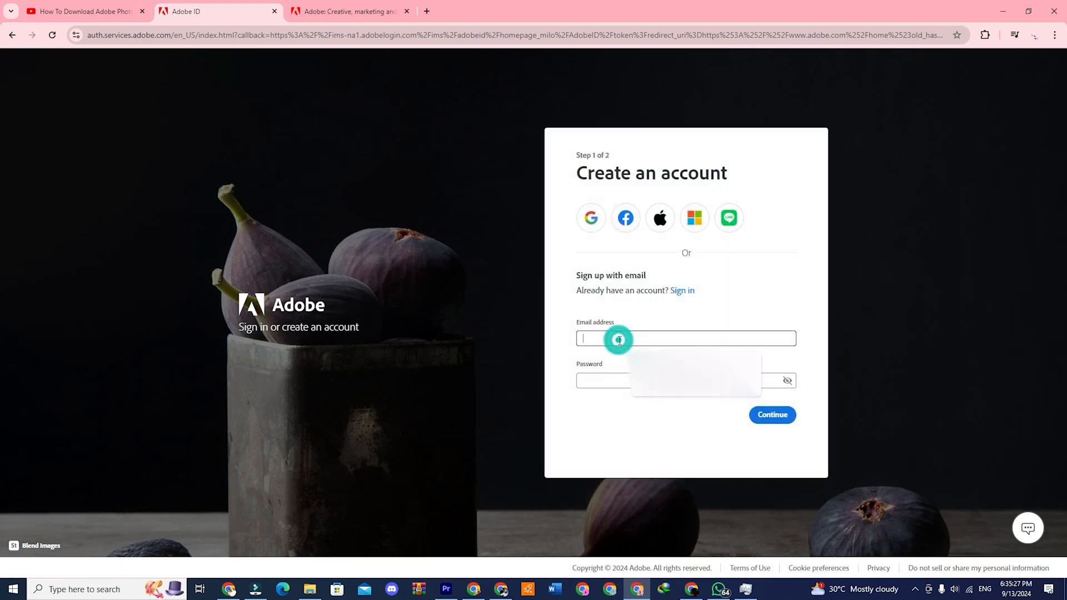
click(684, 339)
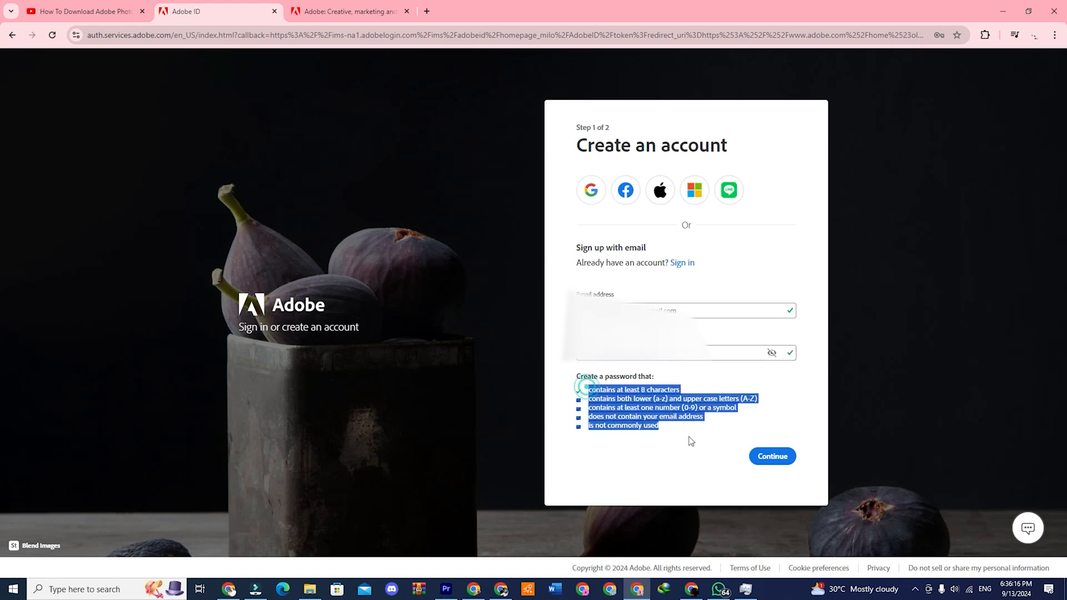
click(772, 456)
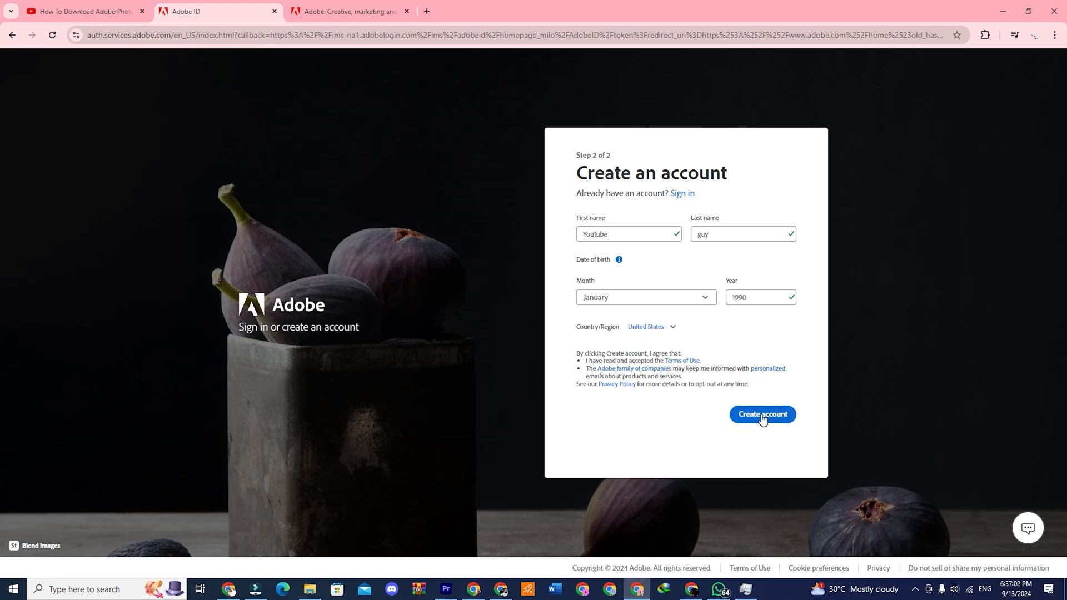
click(762, 415)
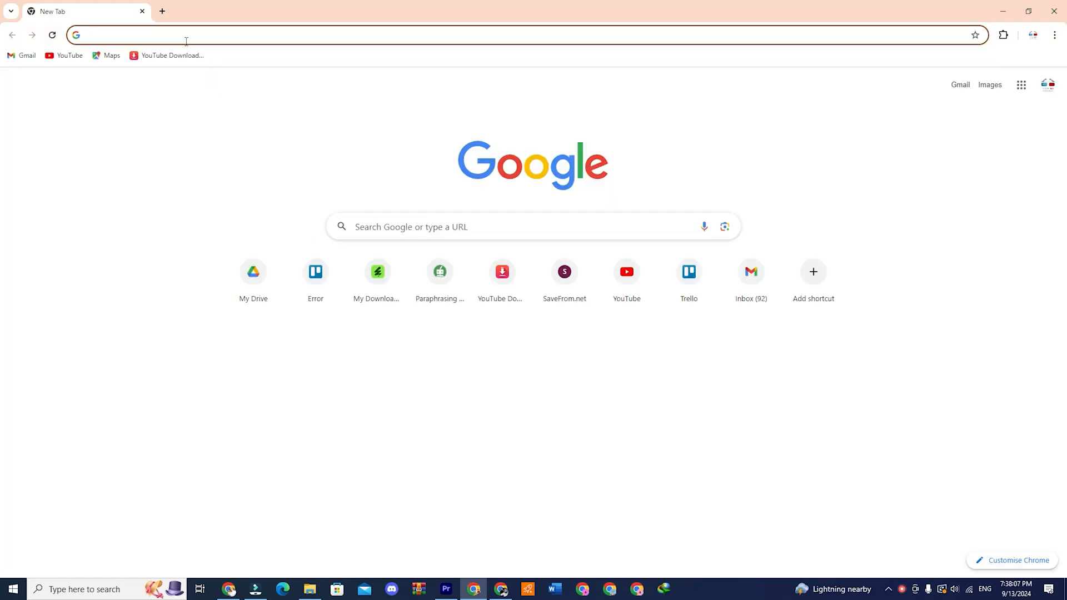
Step: Search Google for 'adobe creative cloud free trial' and open Adobe's downloads result
text(adobe creative cloud free trial)
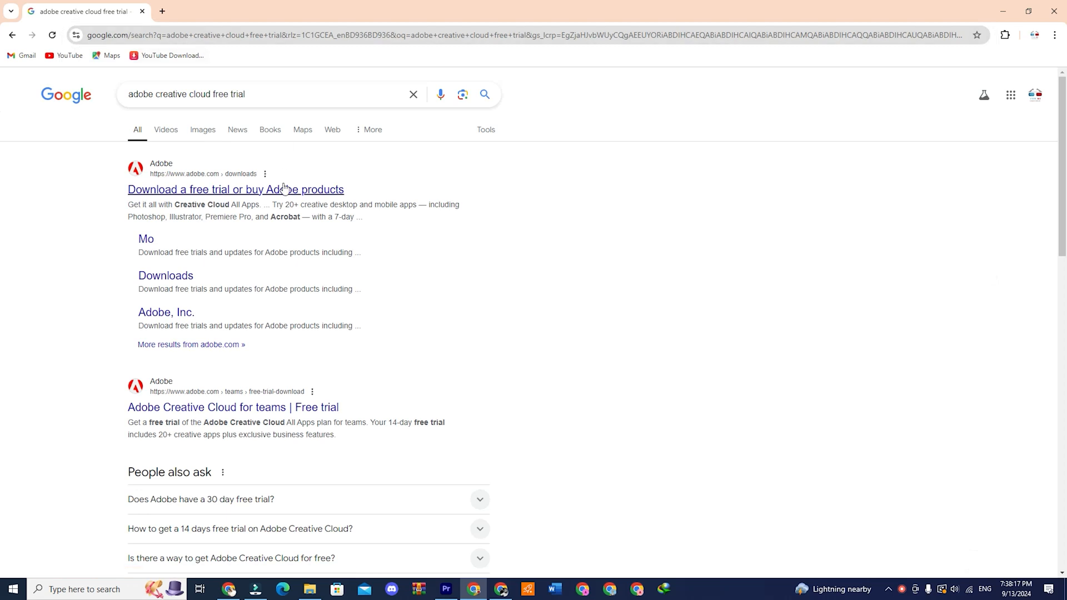
click(234, 189)
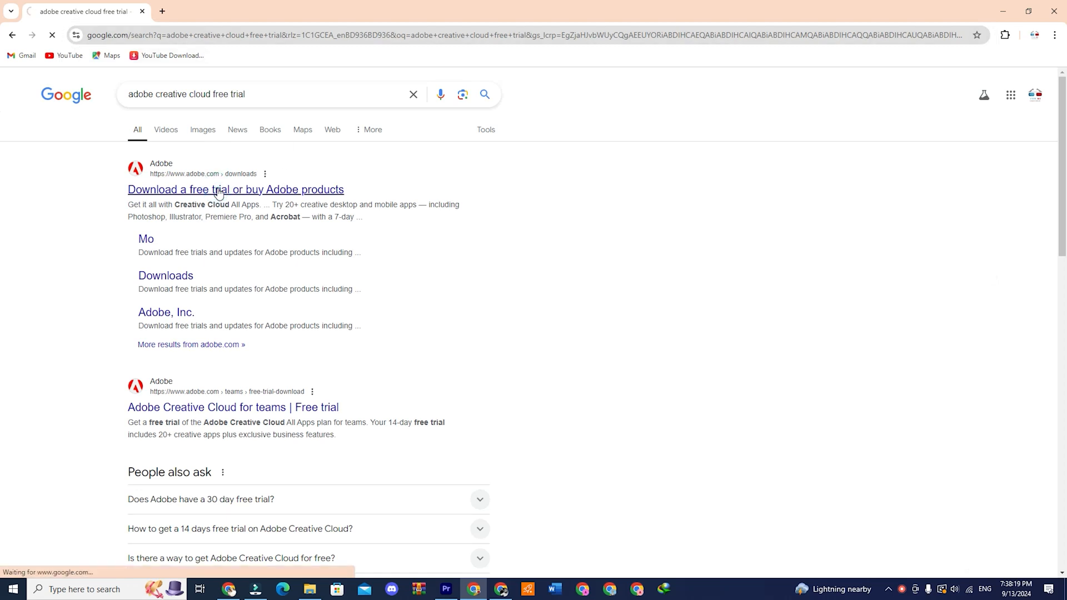
click(236, 189)
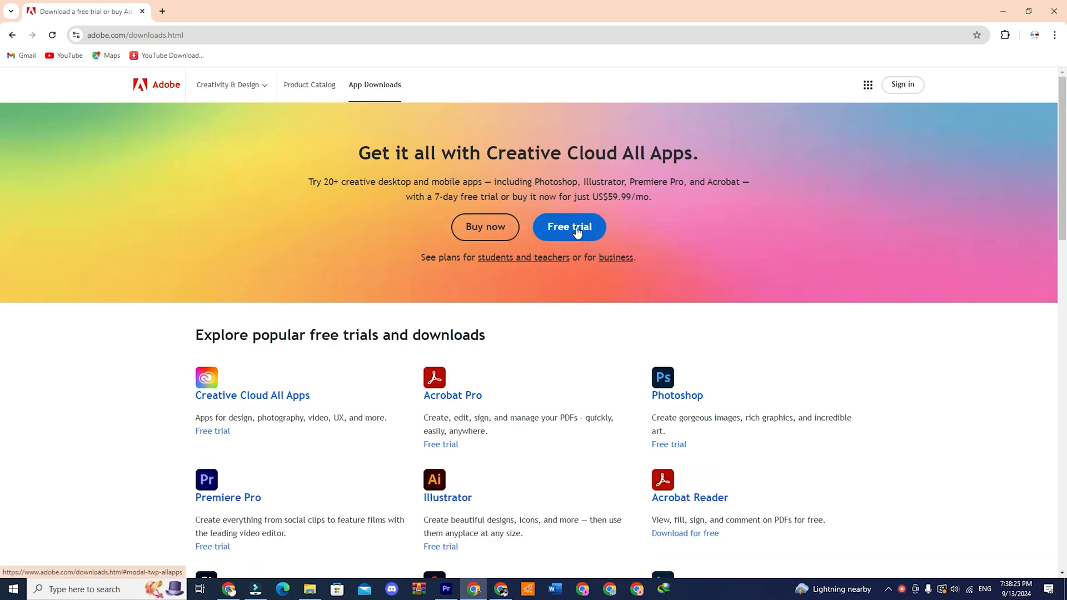
Step: Pick the Individuals All Apps trial, Annual paid monthly, after checking student pricing
click(570, 227)
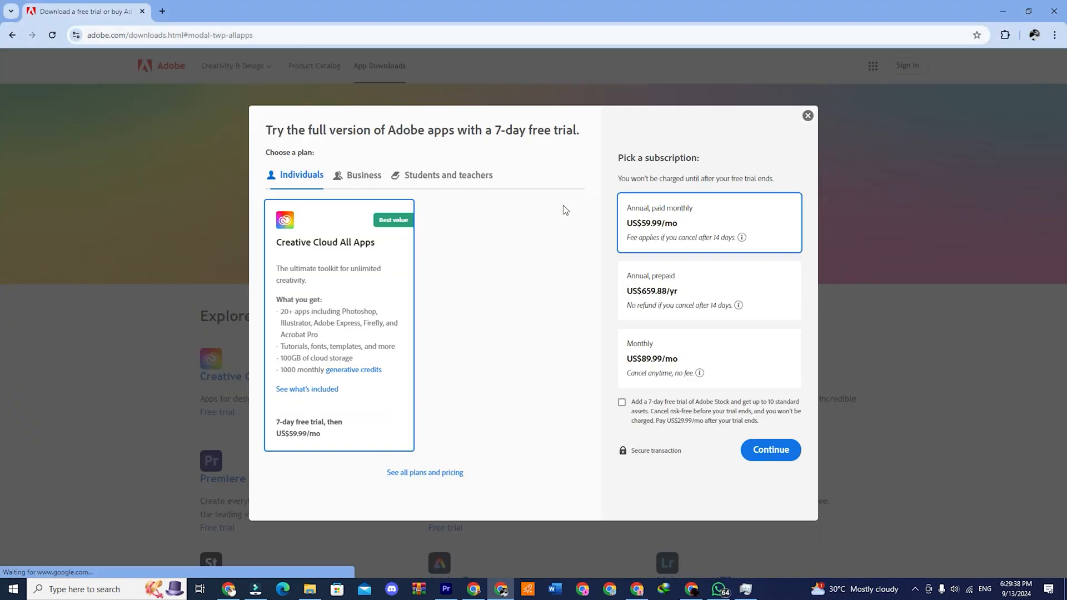
mouse_move(449, 296)
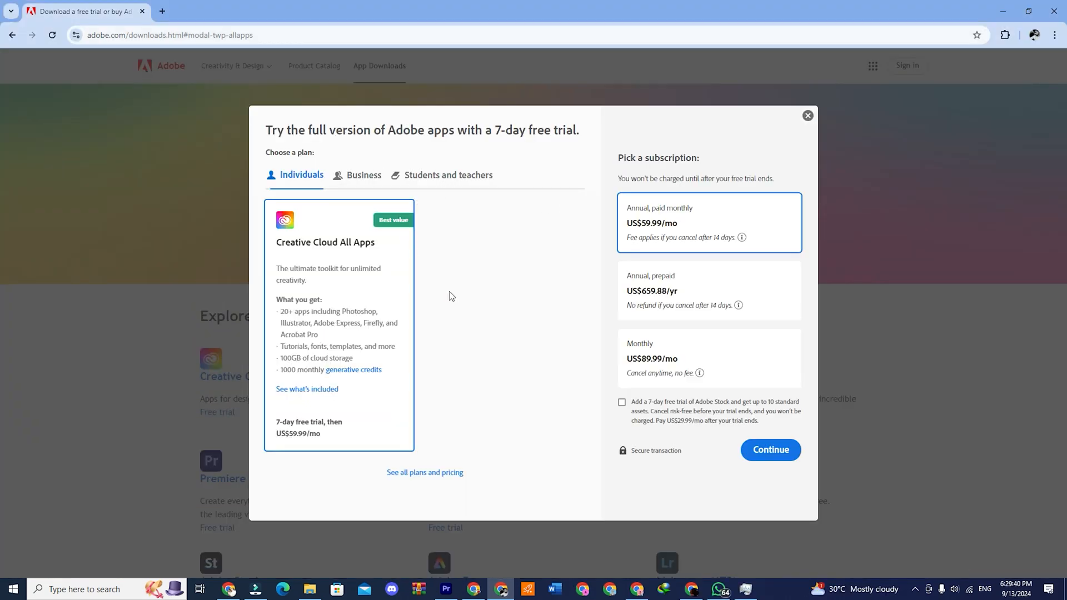
click(364, 175)
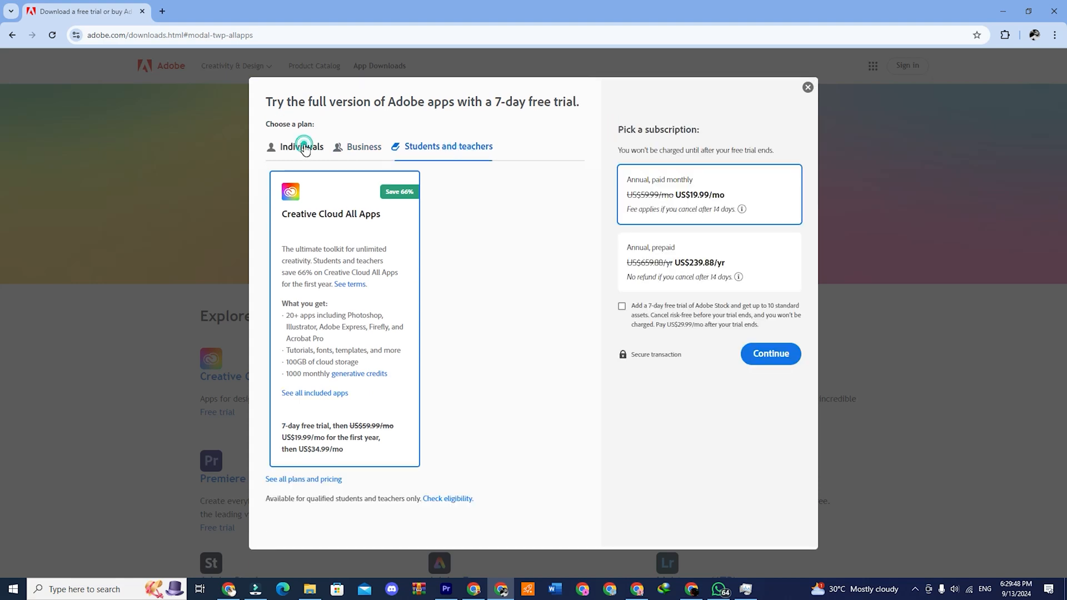
click(301, 148)
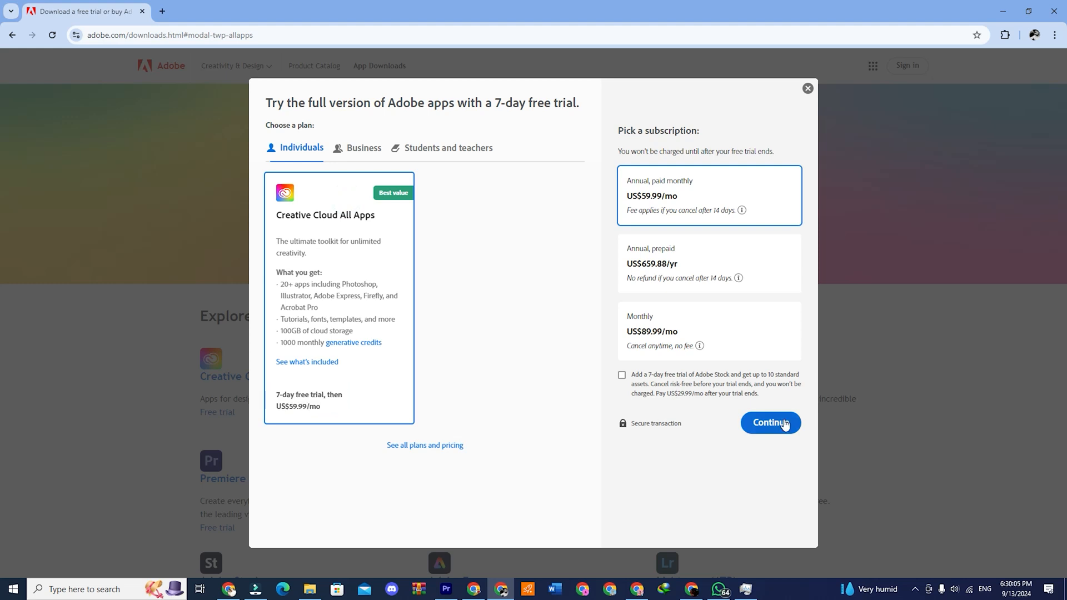
click(770, 422)
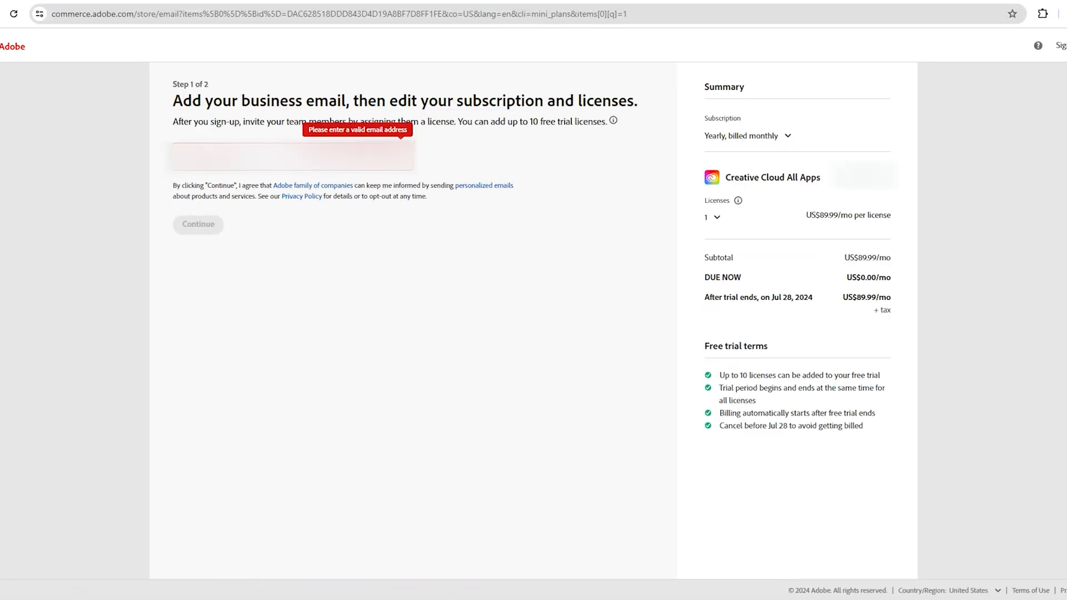
Step: Enter the checkout email, confirm US$0.00 due now, and search 'adobe creative cloud'
click(198, 224)
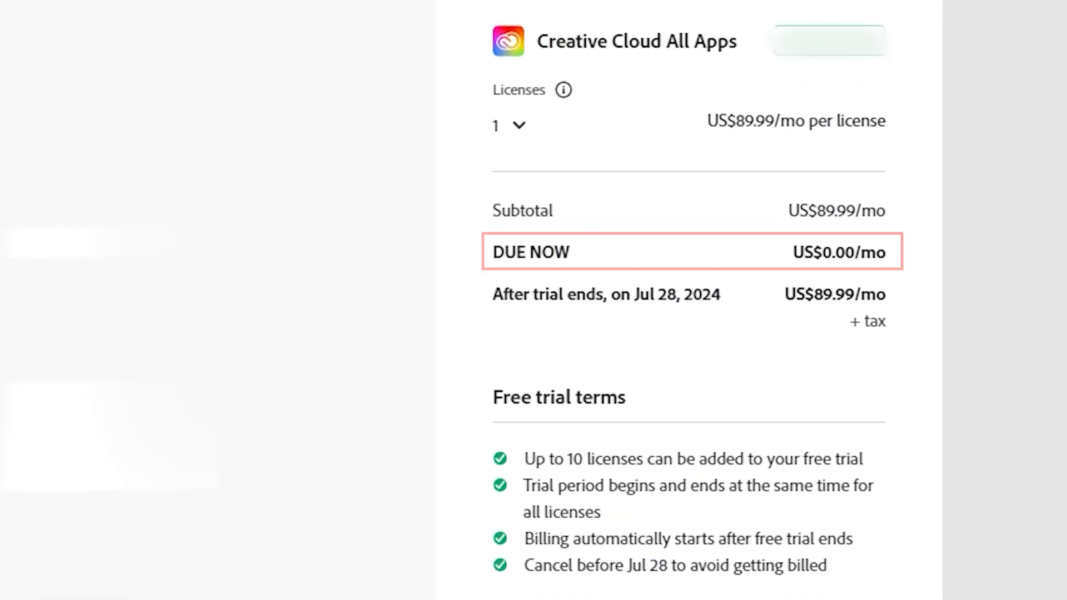
text(adobe creative cloud)
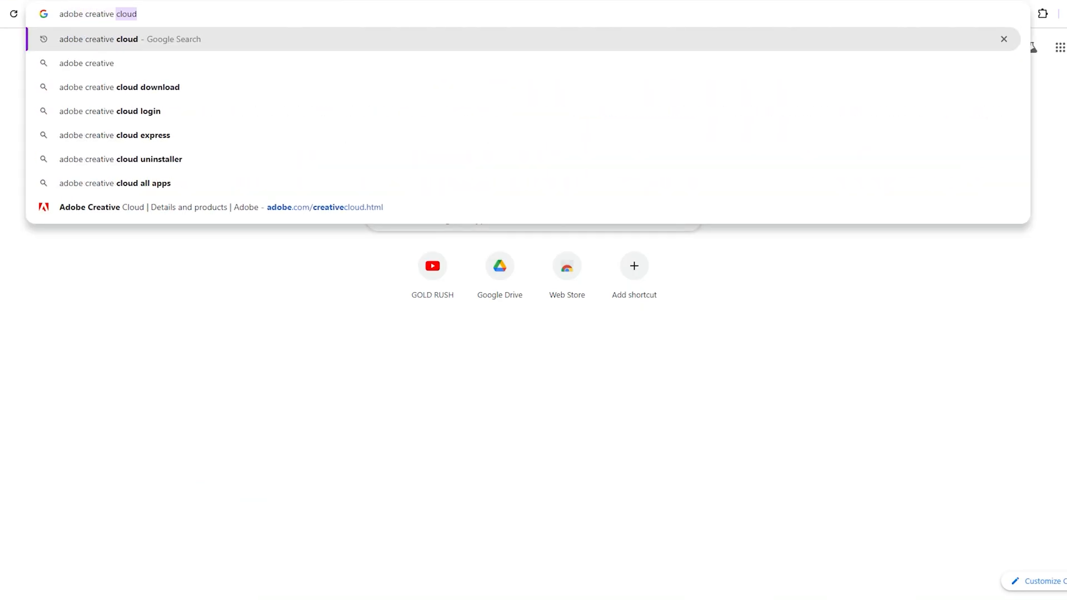
Step: Search 'adobe creative cloud app download', download Creative Cloud and continue installing
text(app download)
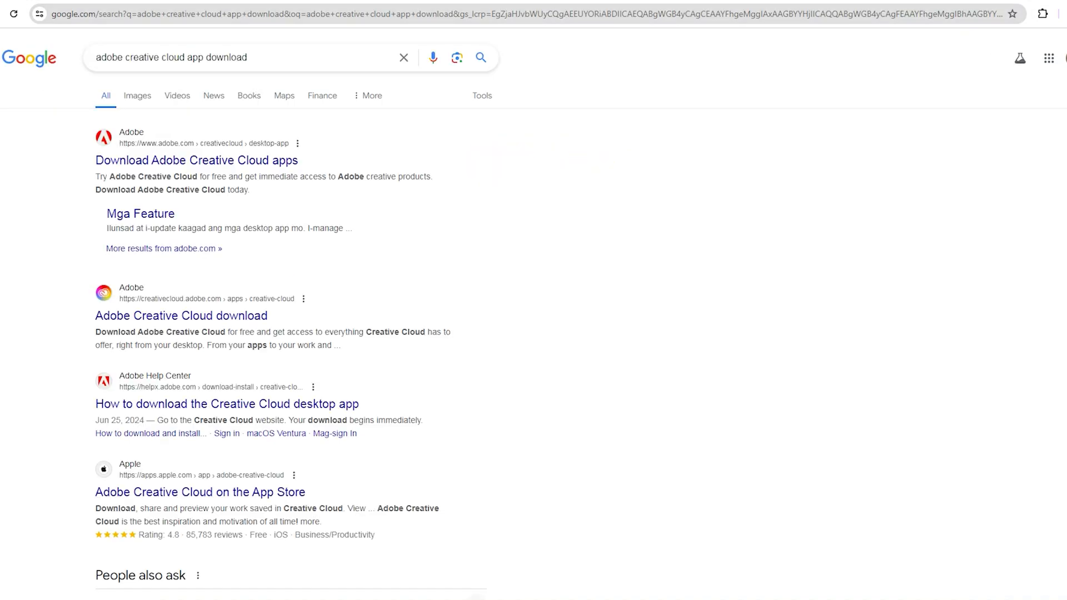
click(180, 316)
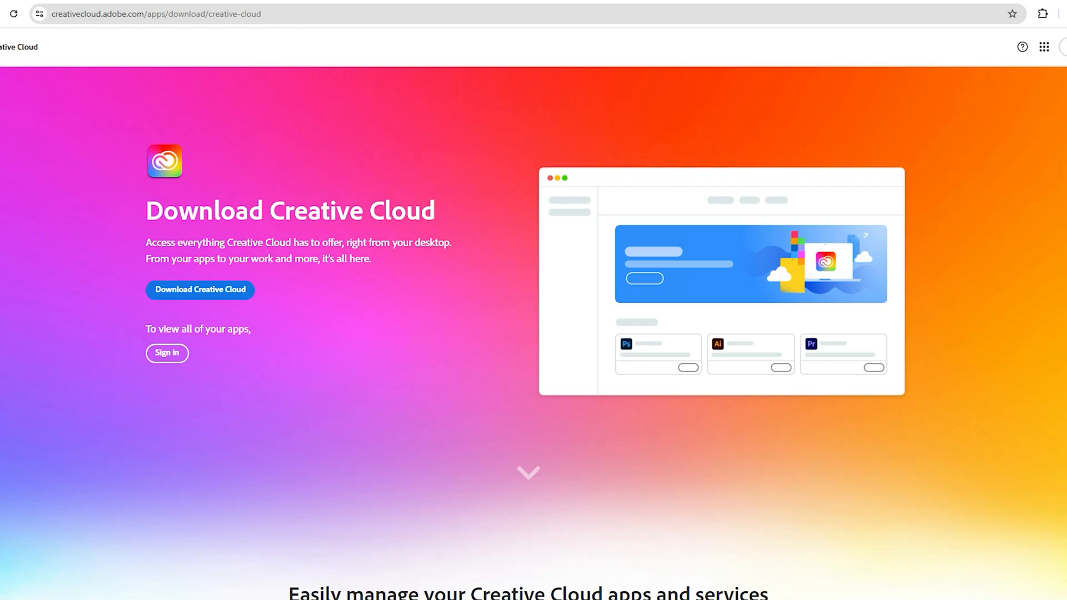
scroll(down, 3)
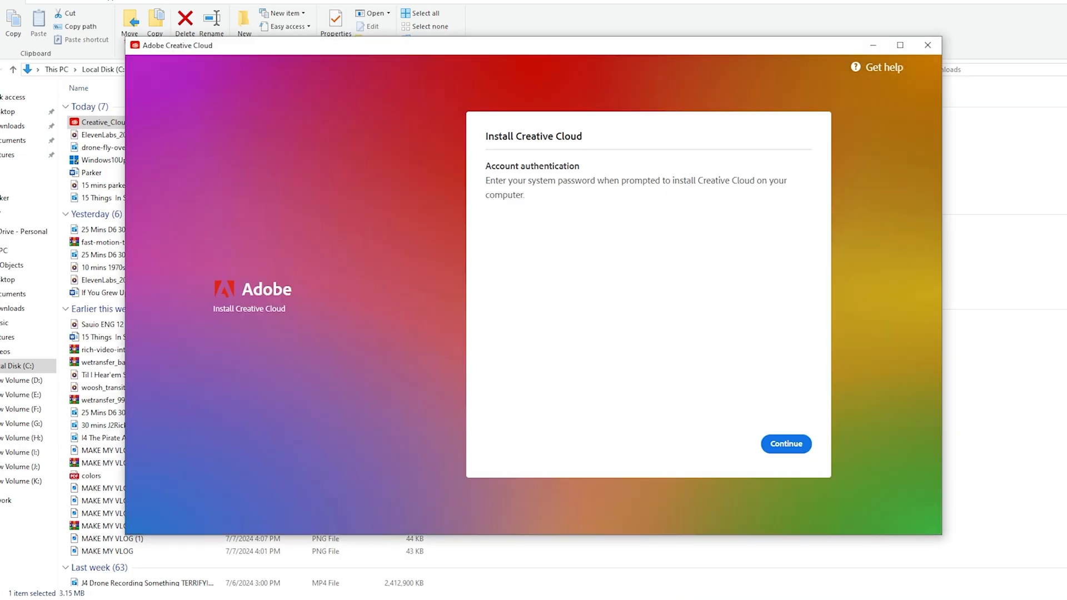
click(785, 443)
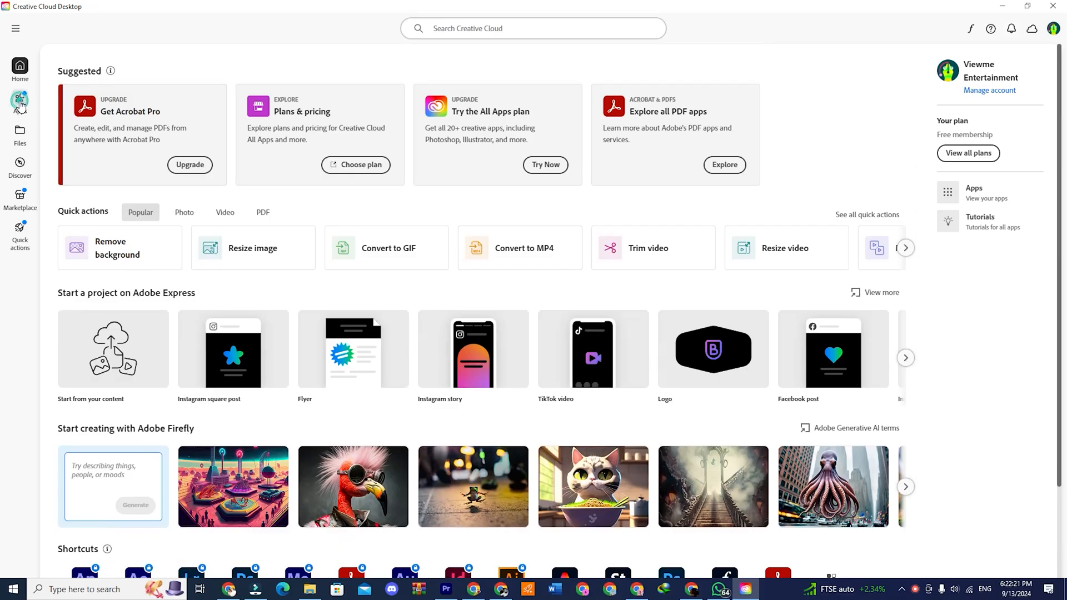
Step: Browse the Apps catalog and open the After Effects card
click(20, 100)
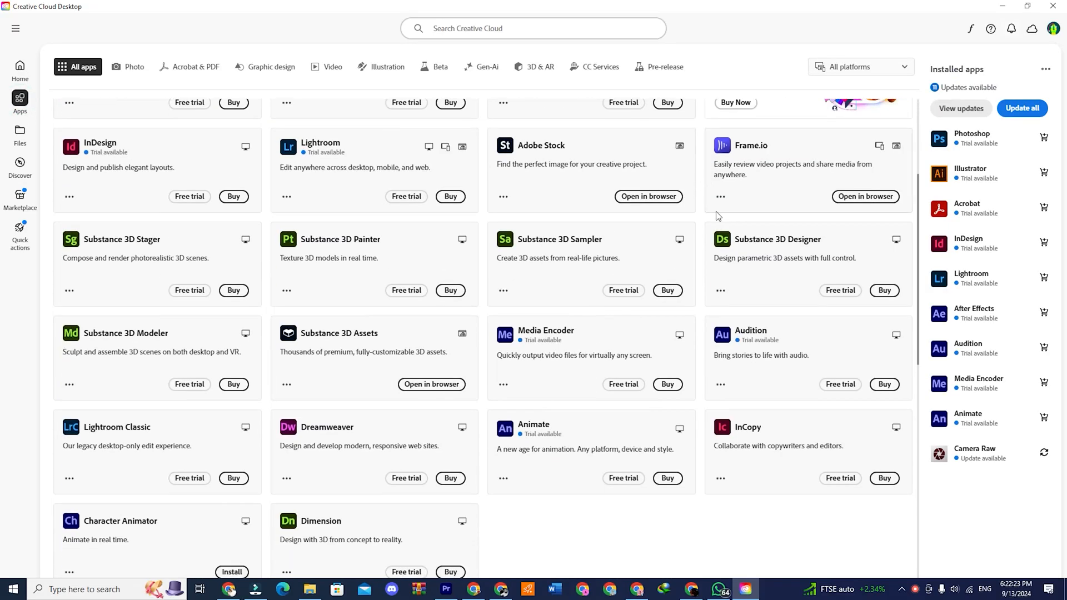
scroll(up, 3)
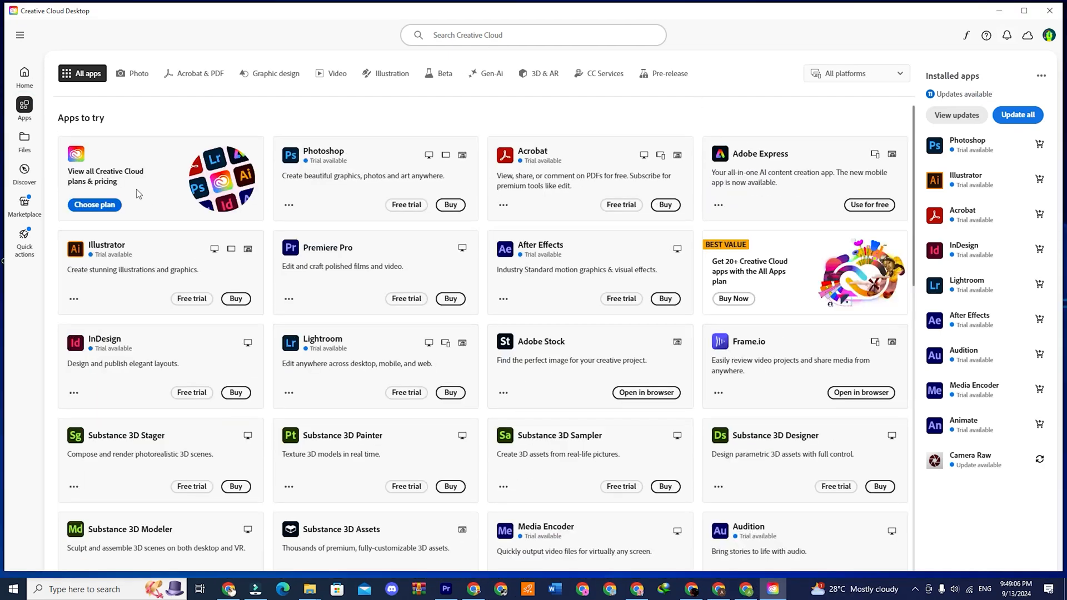
mouse_move(524, 251)
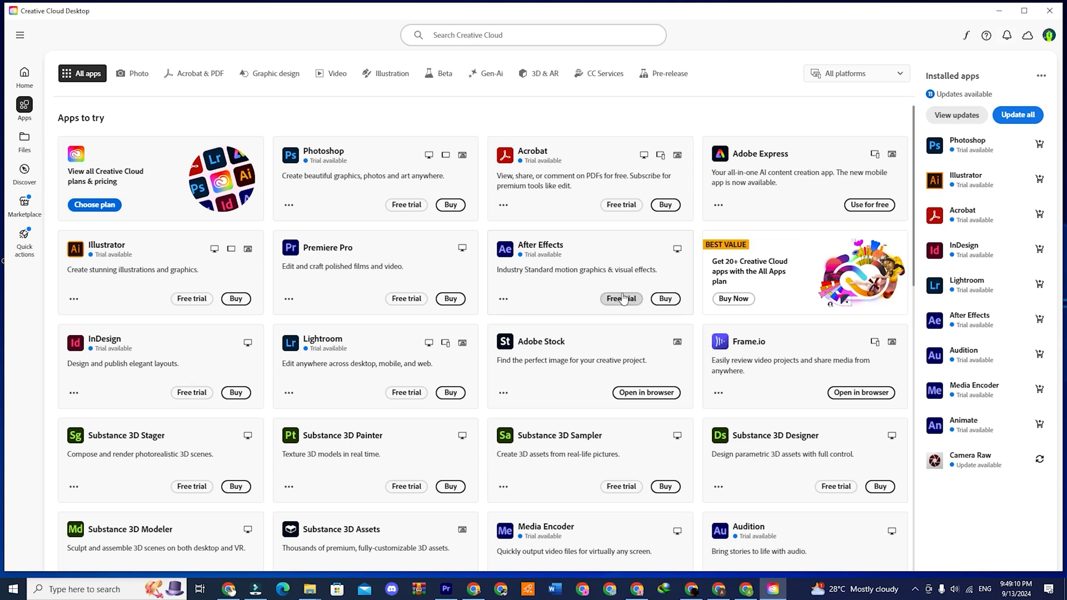
mouse_move(585, 291)
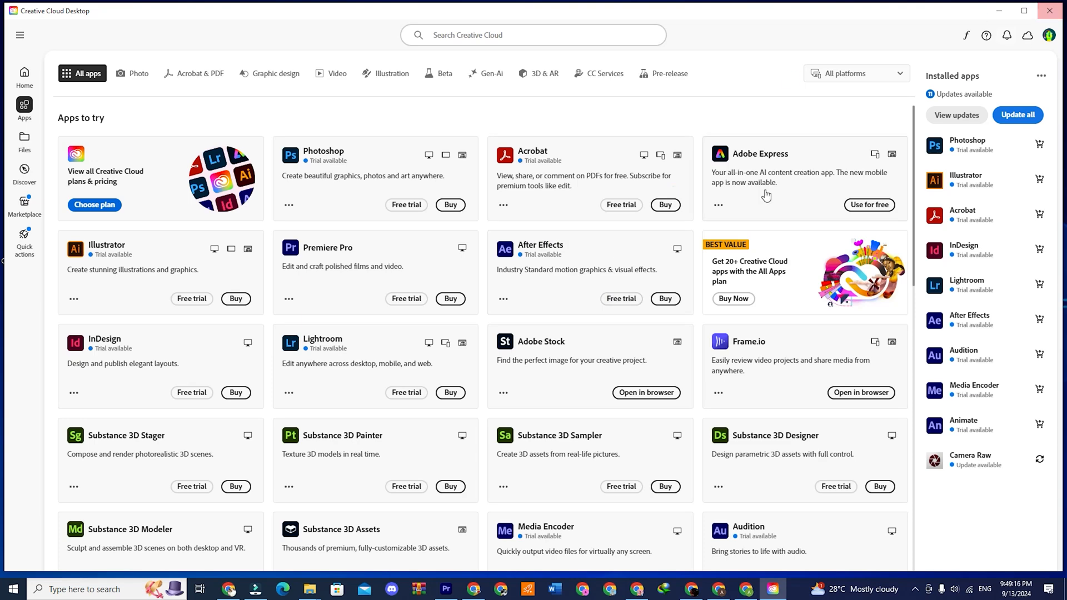
click(540, 245)
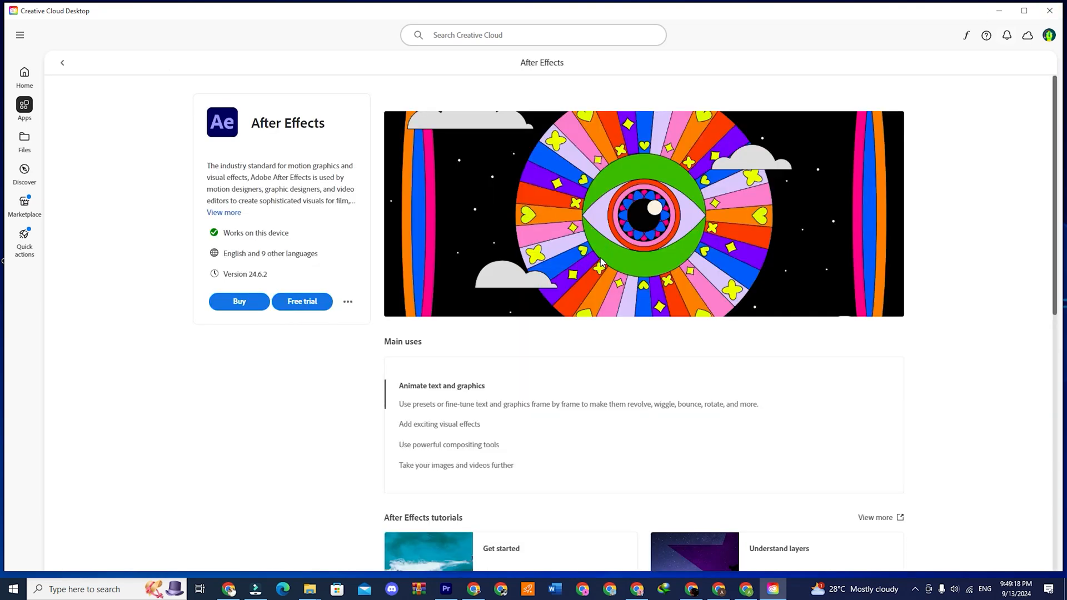
mouse_move(24, 73)
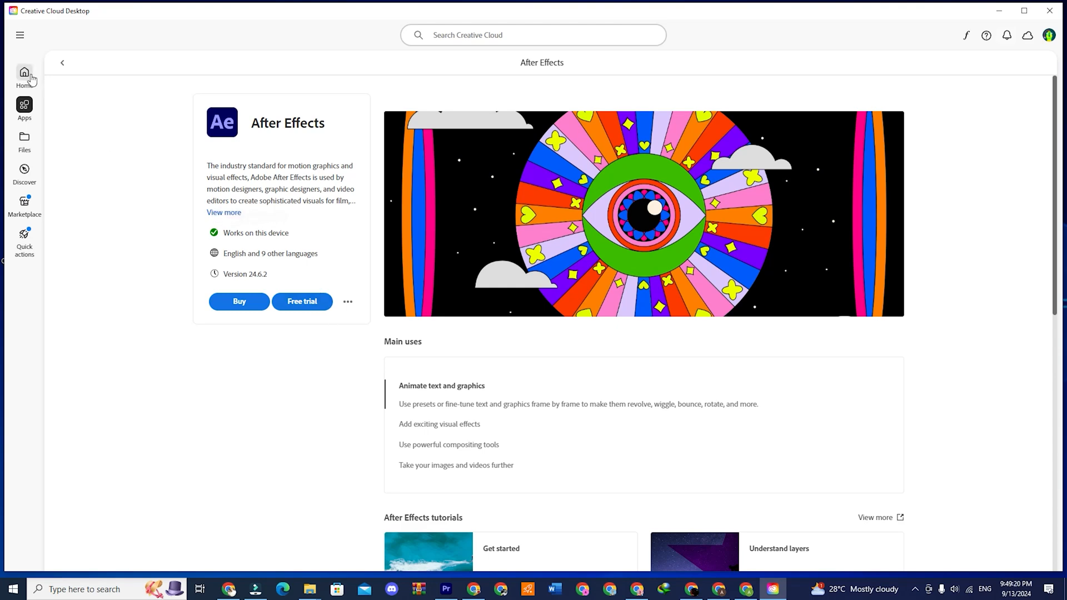